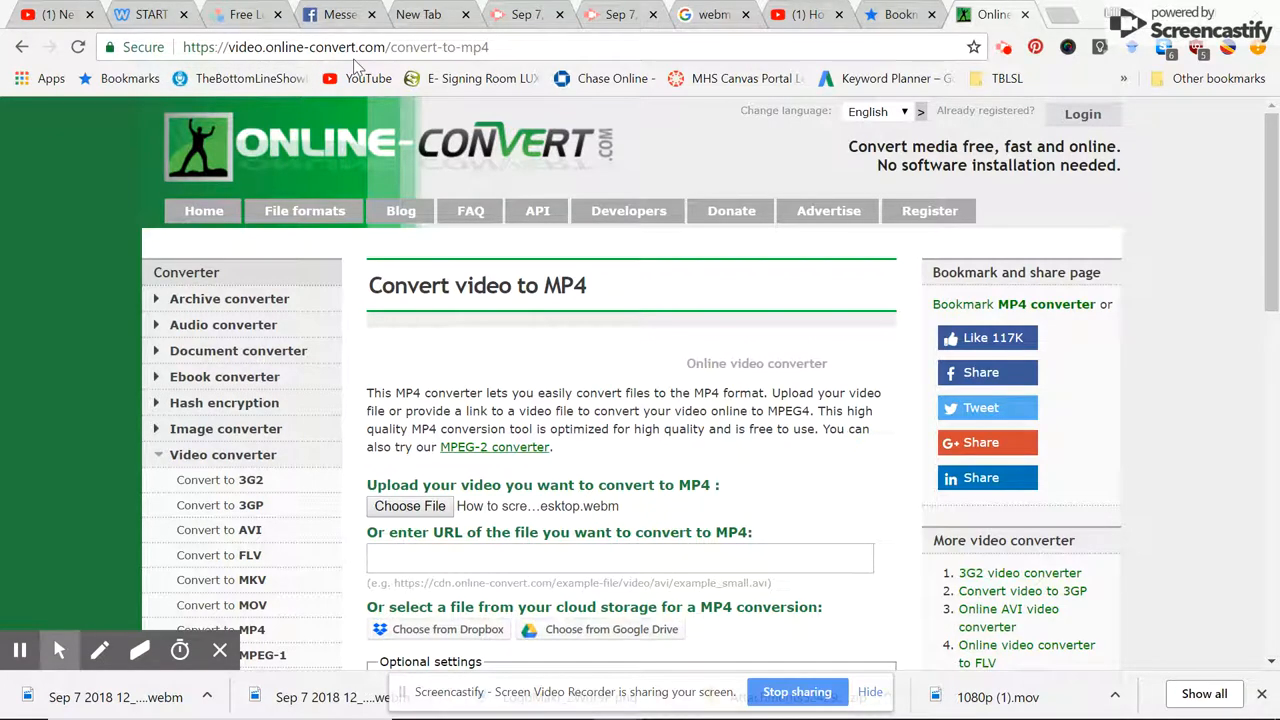
pyautogui.moveTo(440, 496)
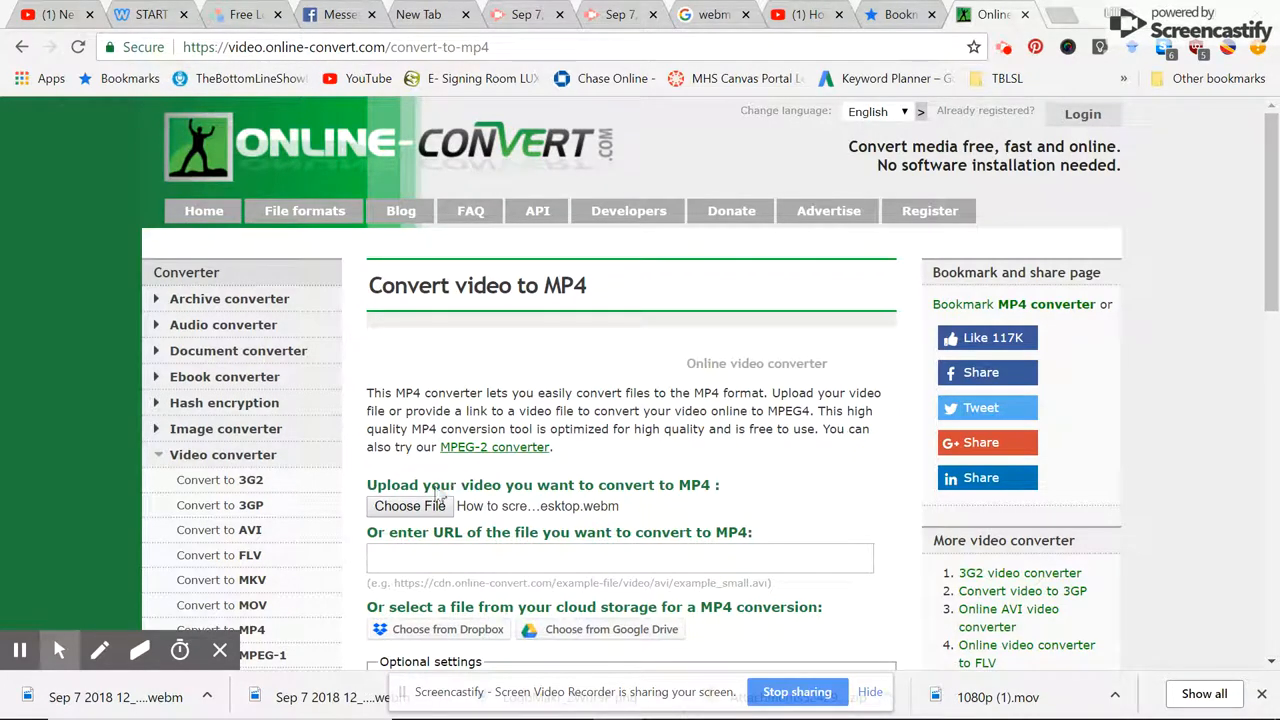
# Bring up the file picker for the video to convert to MP4.
pyautogui.click(408, 504)
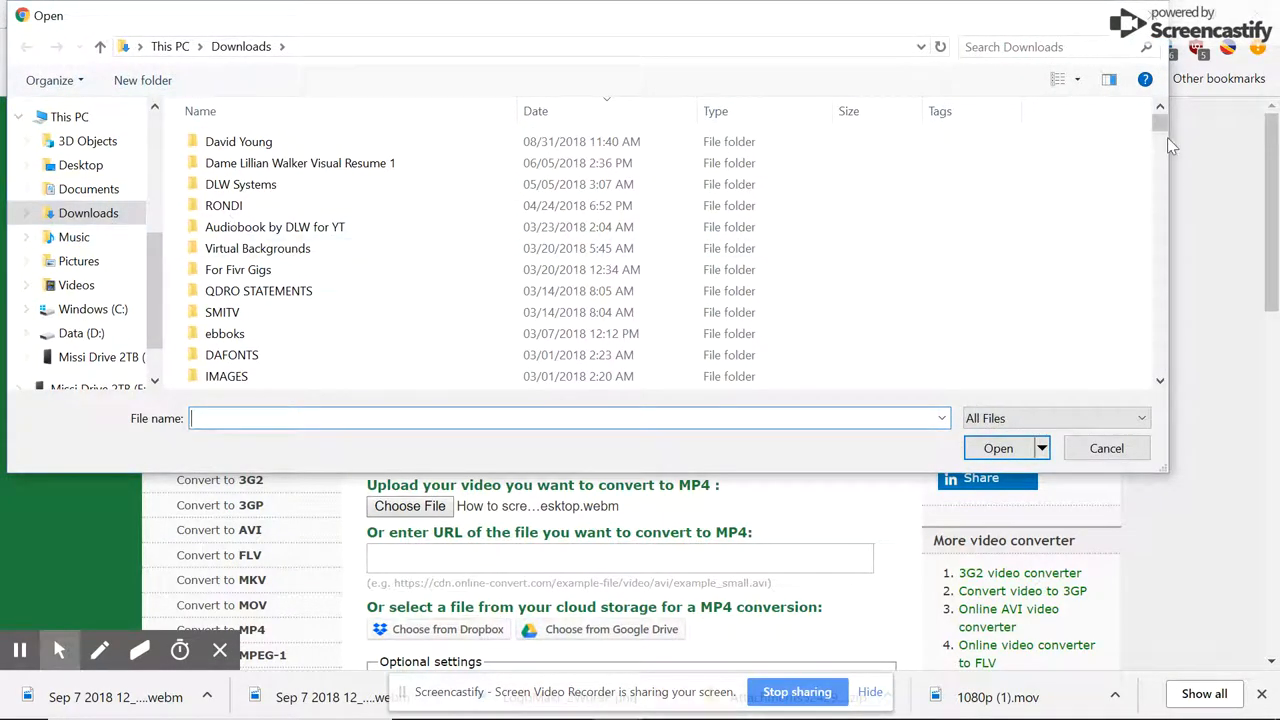
# Choose 'How to screencastify your desktop.webm' from Downloads as the upload file.
pyautogui.scroll(-3)
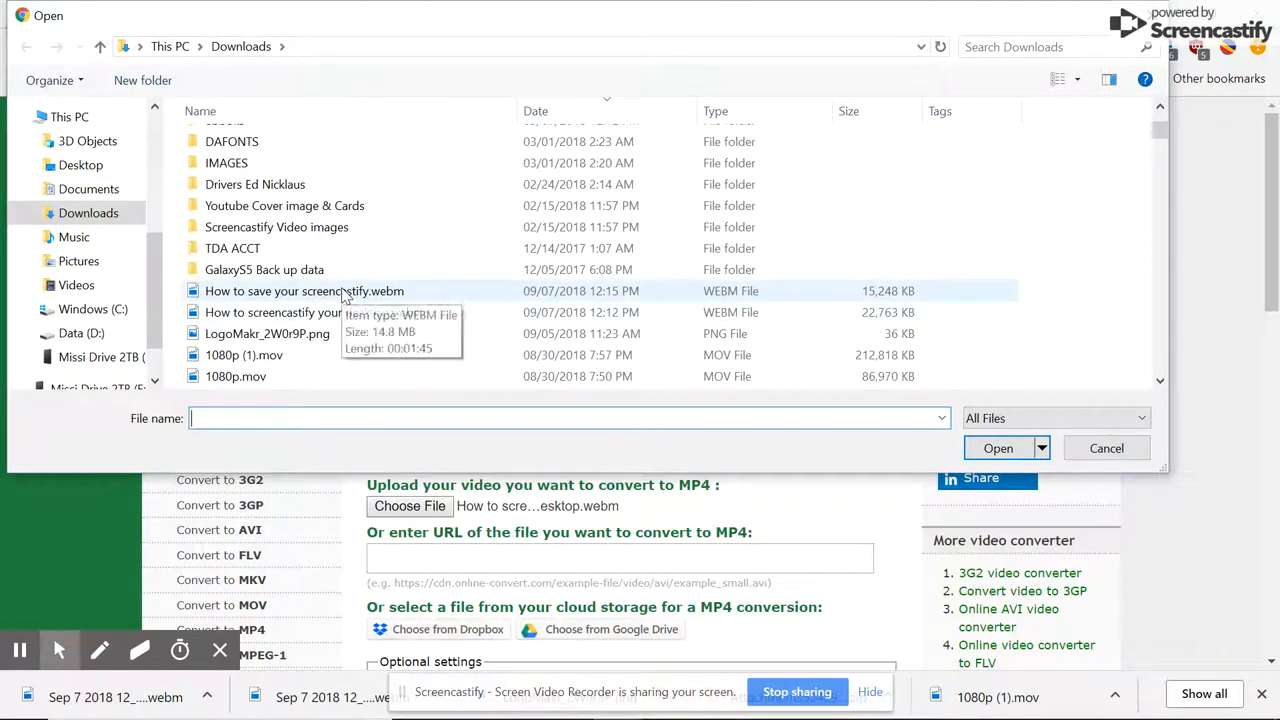
pyautogui.click(304, 292)
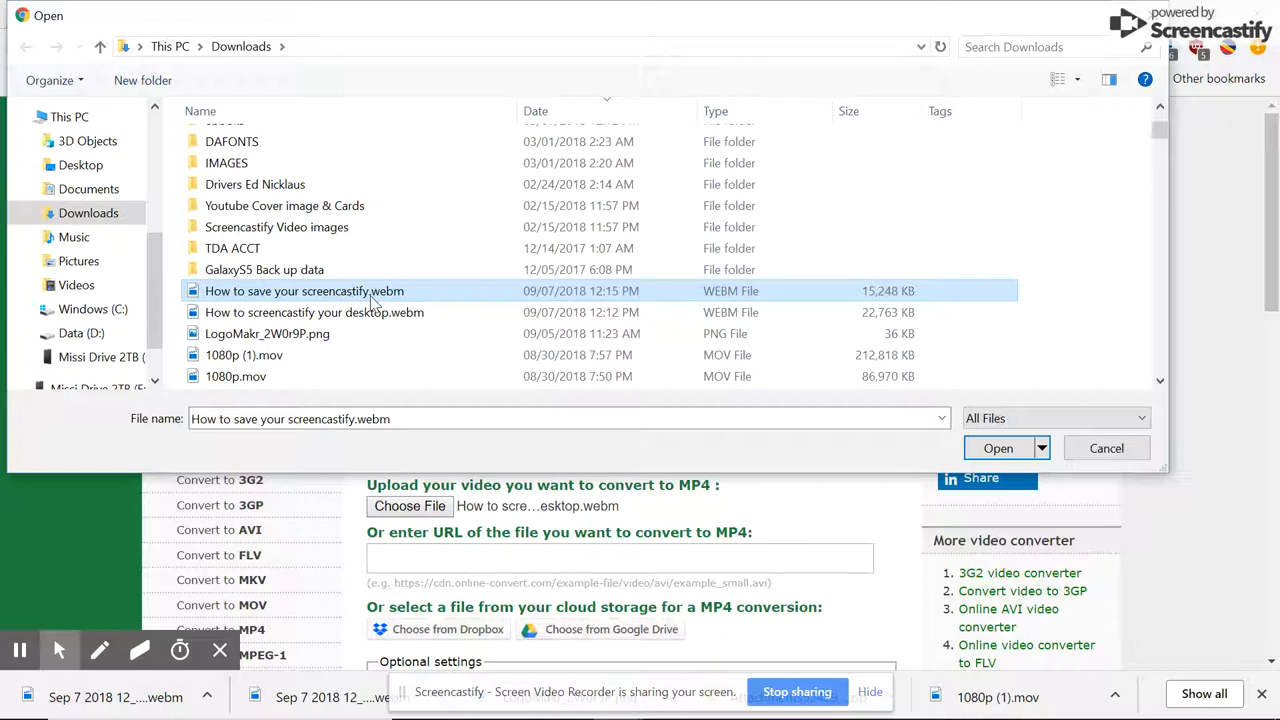
pyautogui.moveTo(390, 300)
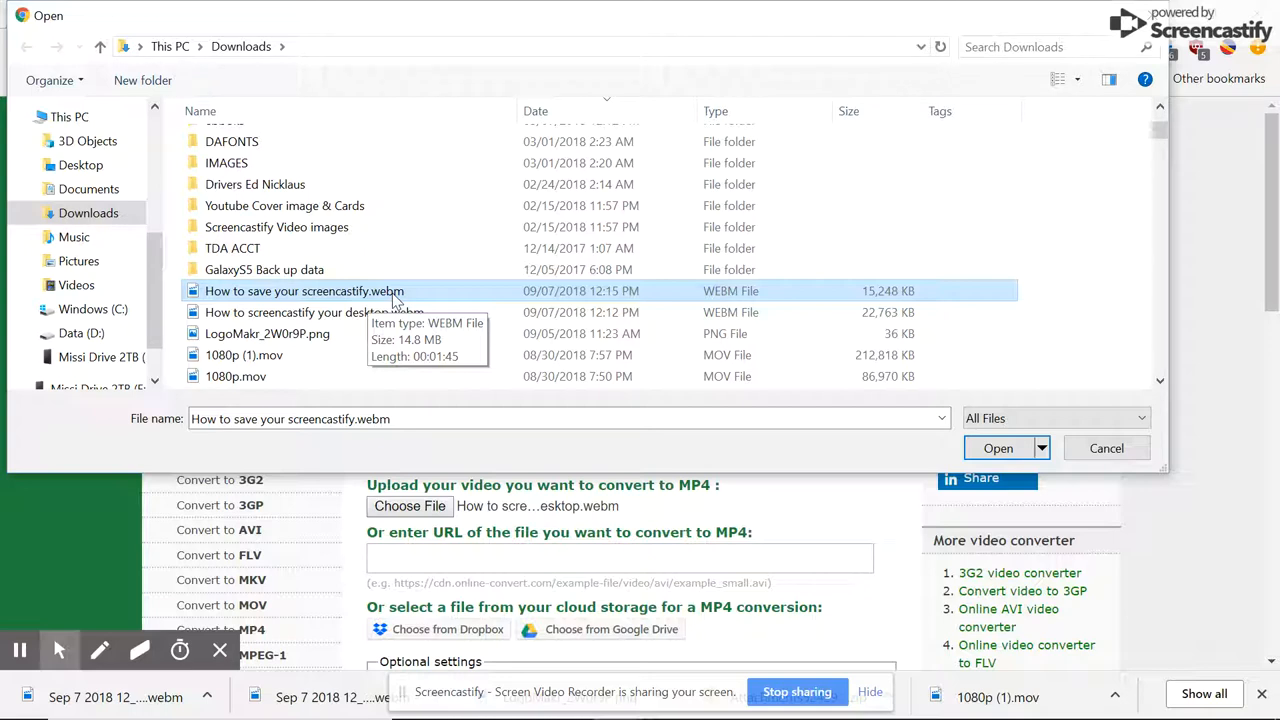
pyautogui.moveTo(724, 398)
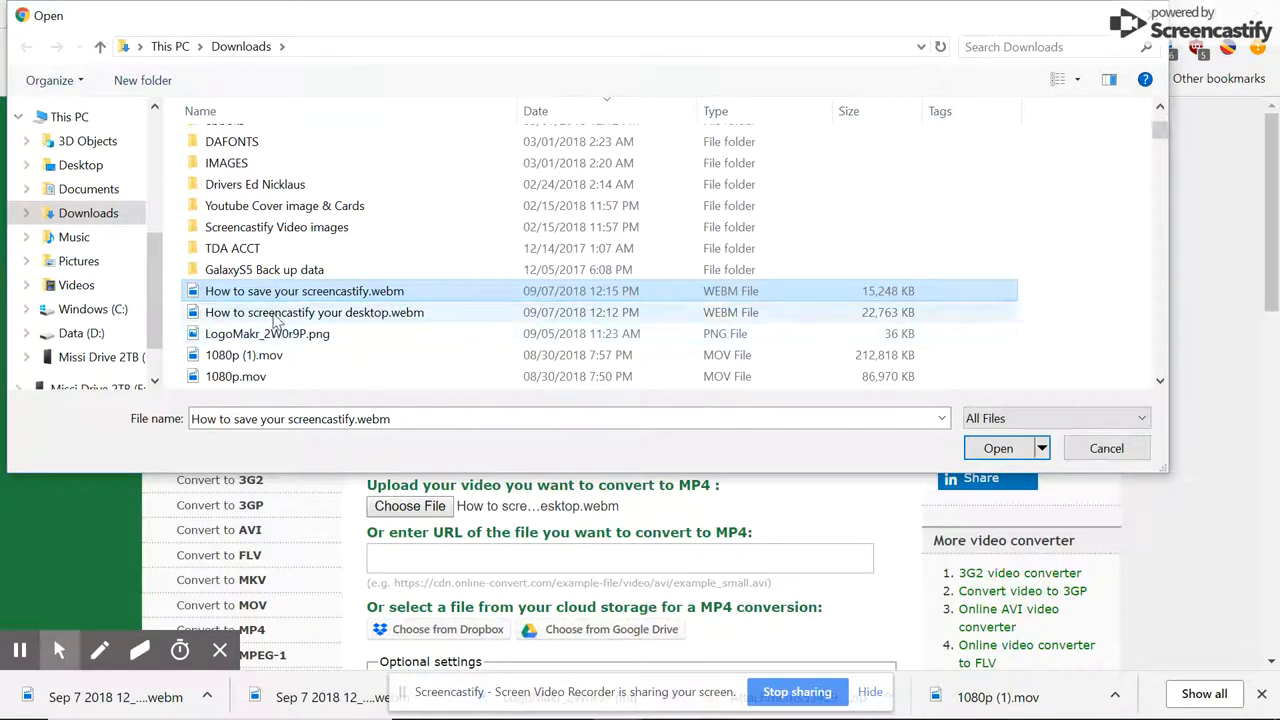
pyautogui.click(314, 312)
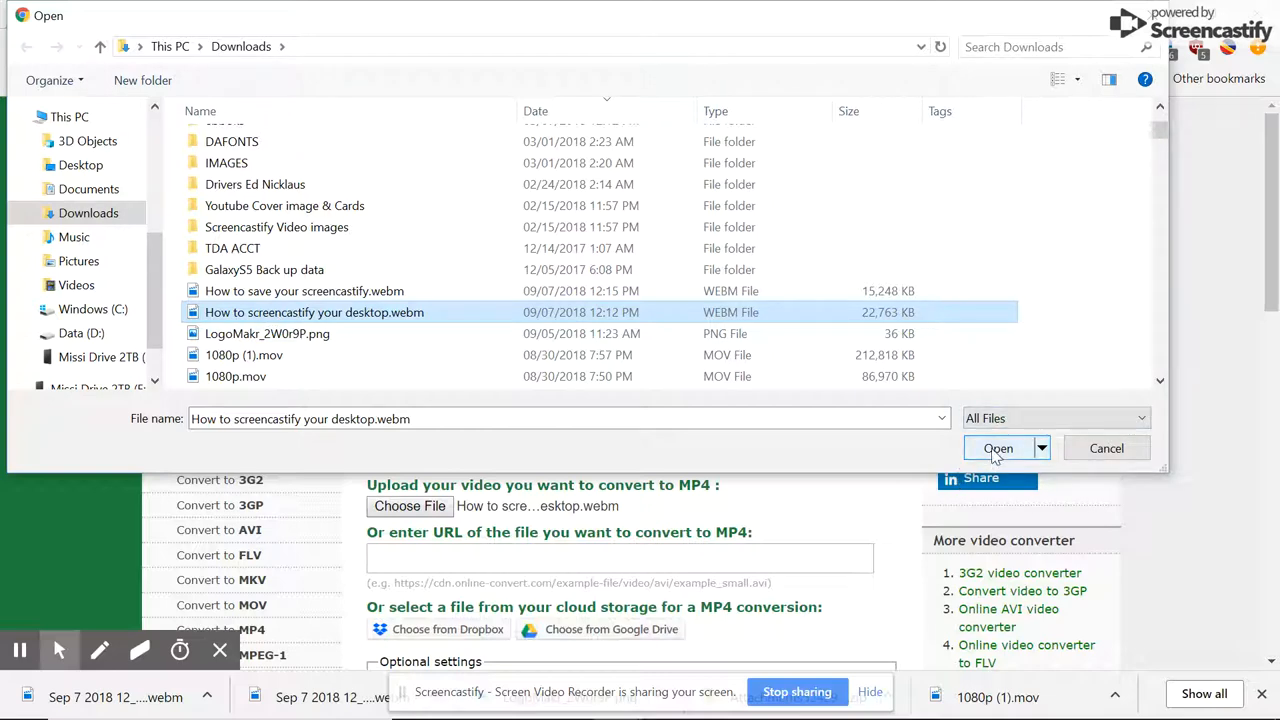
pyautogui.click(996, 448)
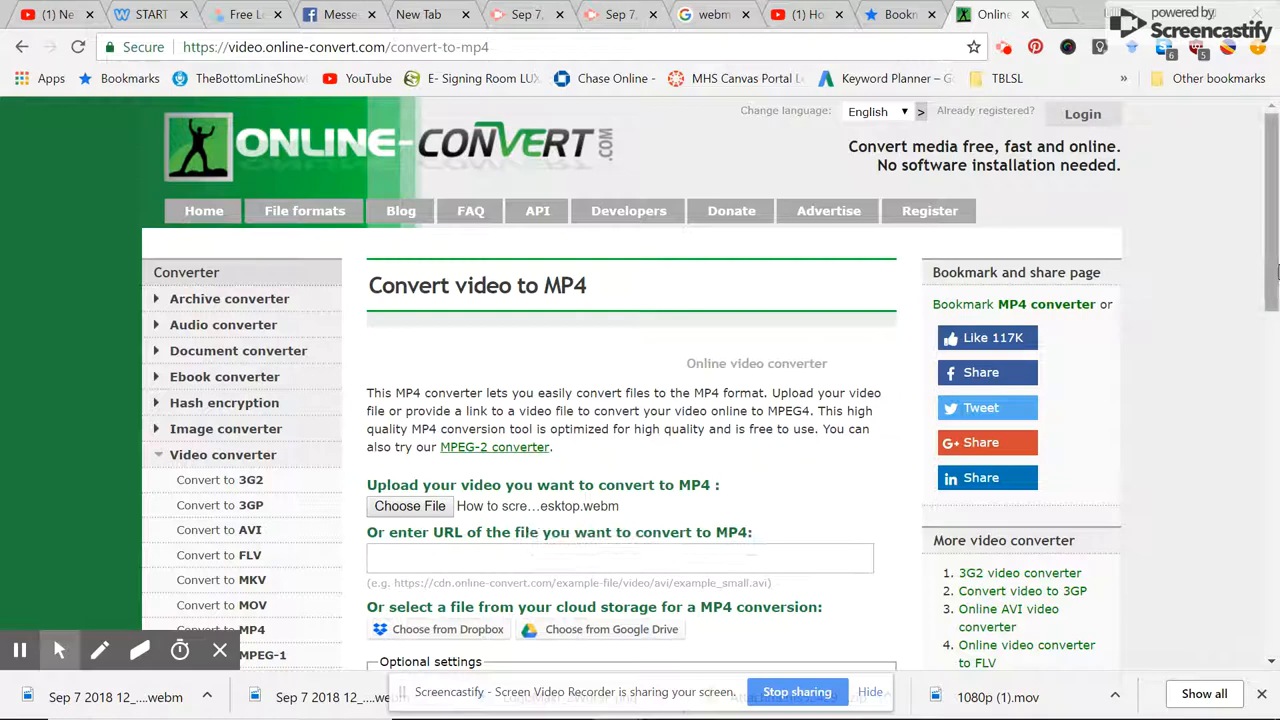
# Set the optional screen size to 1280 by 720 pixels.
pyautogui.scroll(-3)
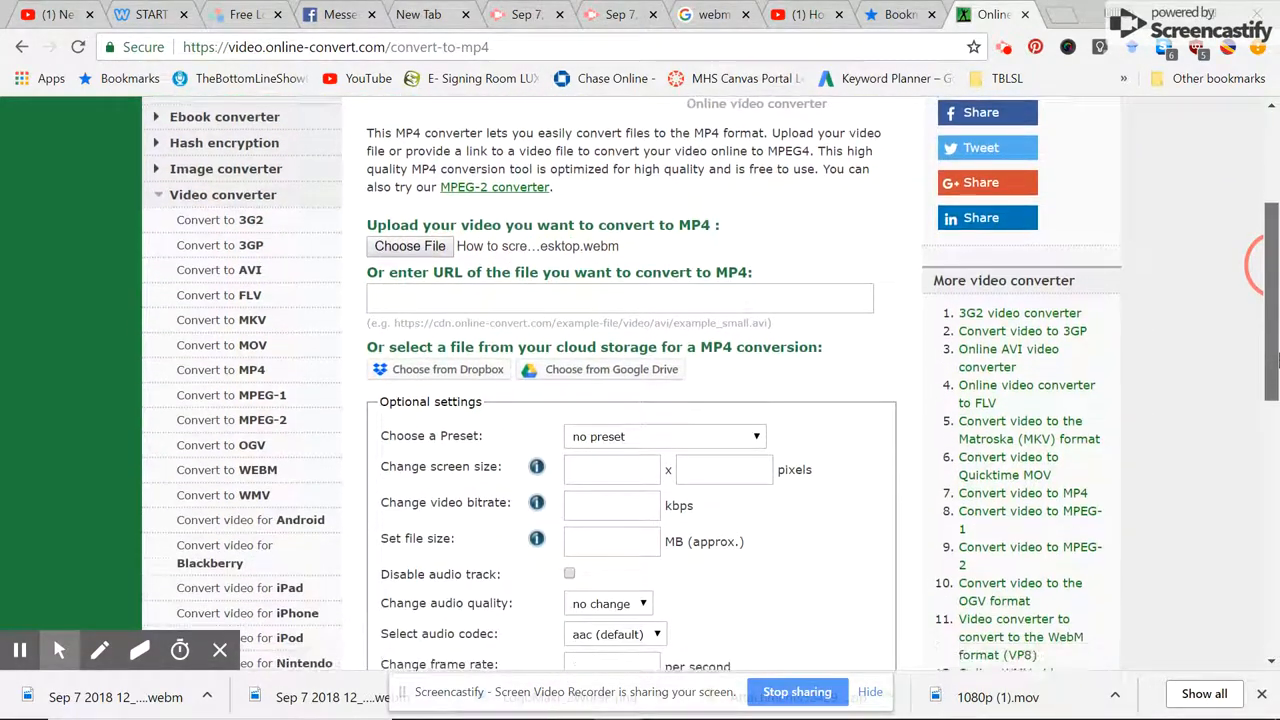
pyautogui.write('1')
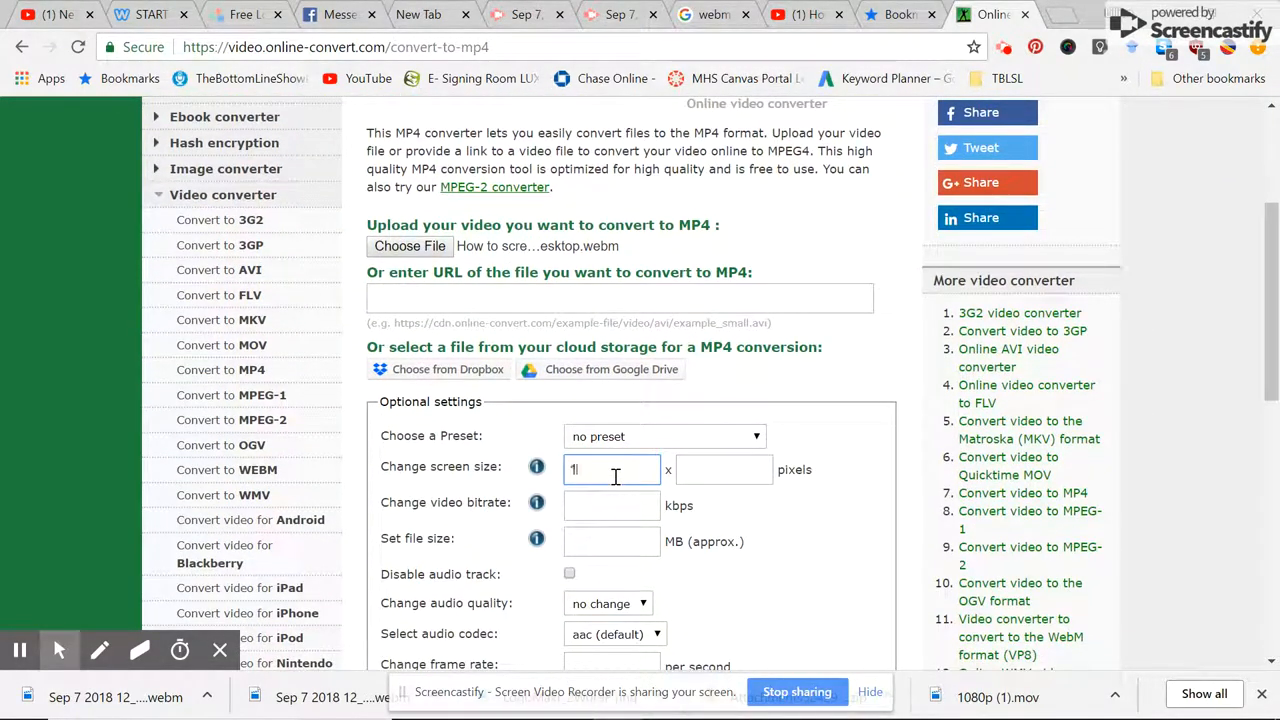
pyautogui.write('280')
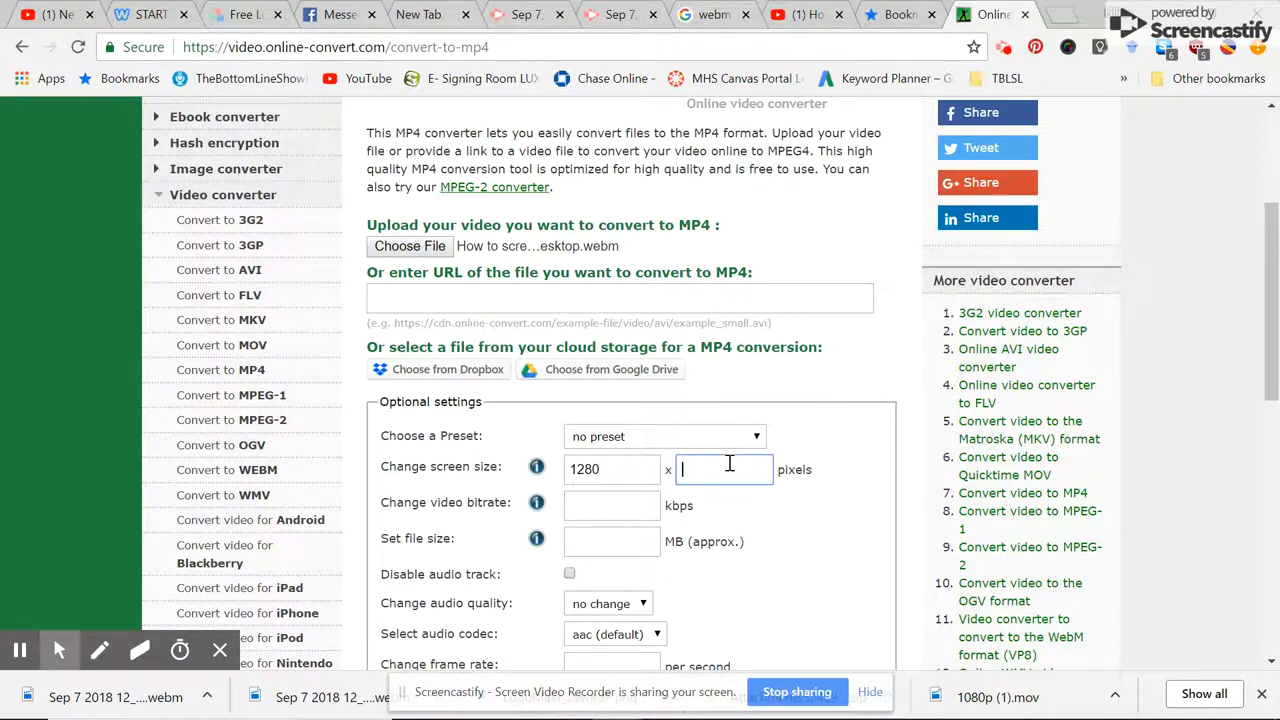
pyautogui.write('720')
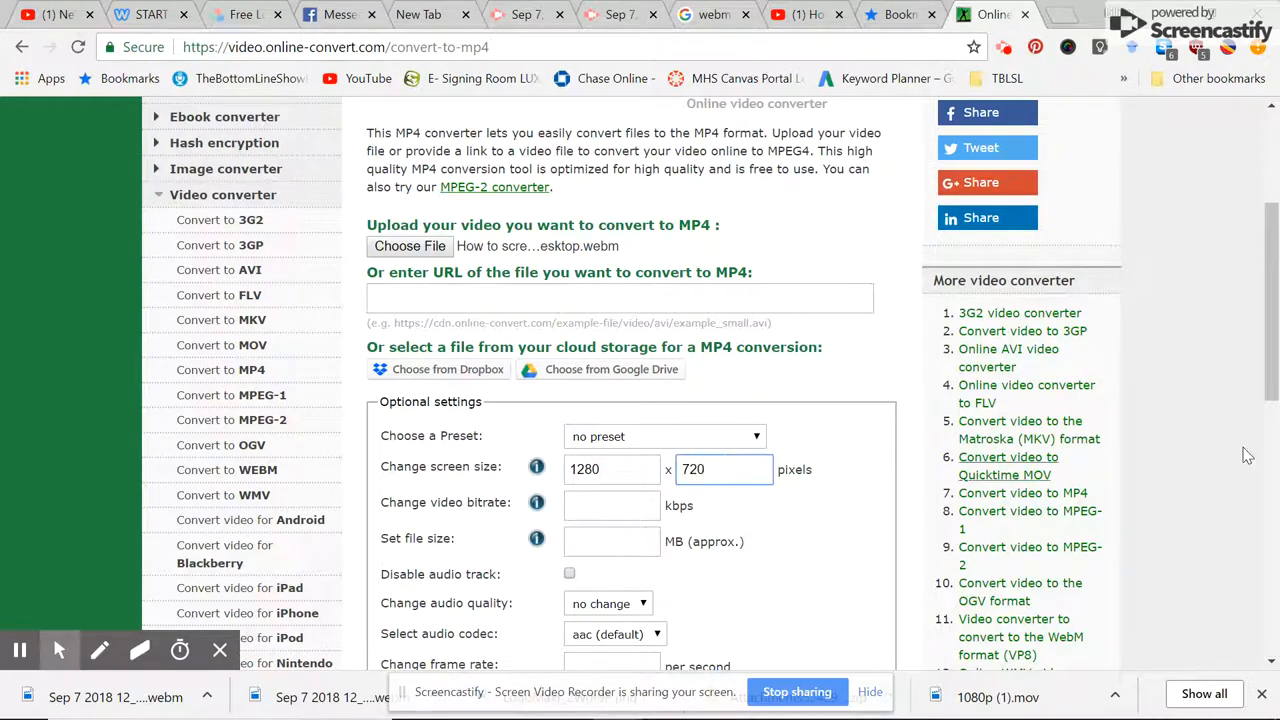
pyautogui.scroll(-3)
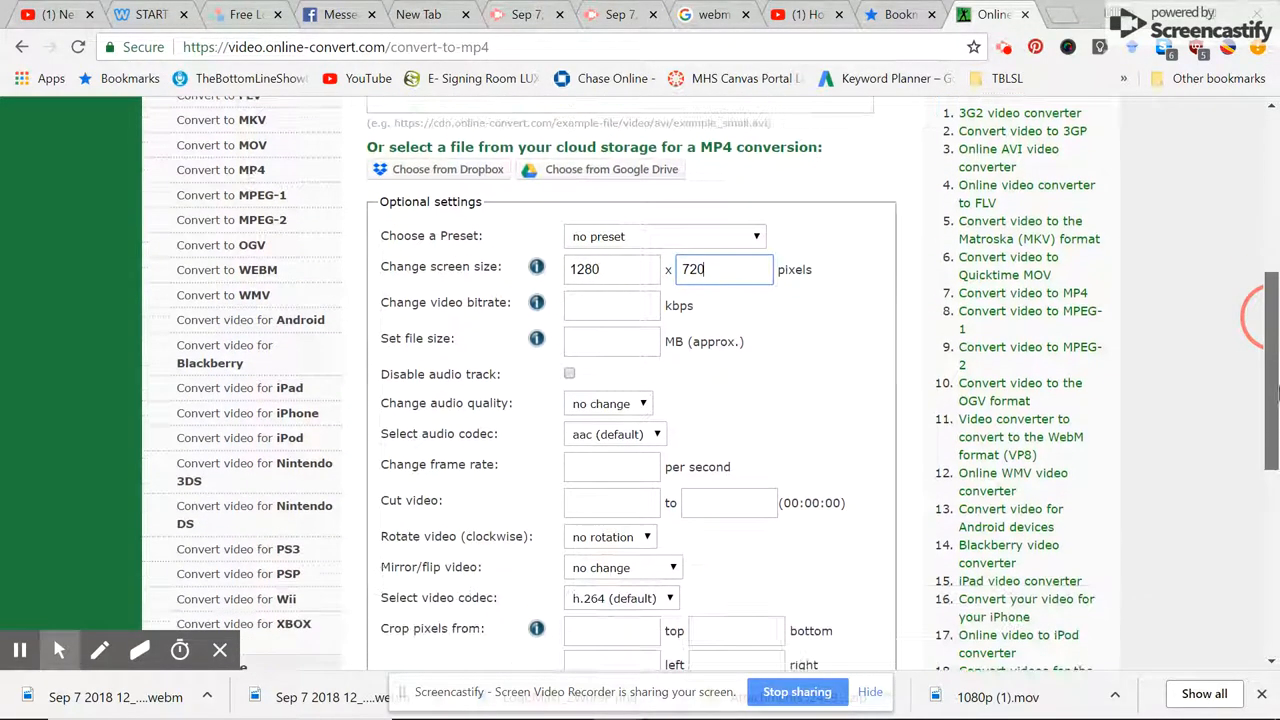
pyautogui.scroll(-3)
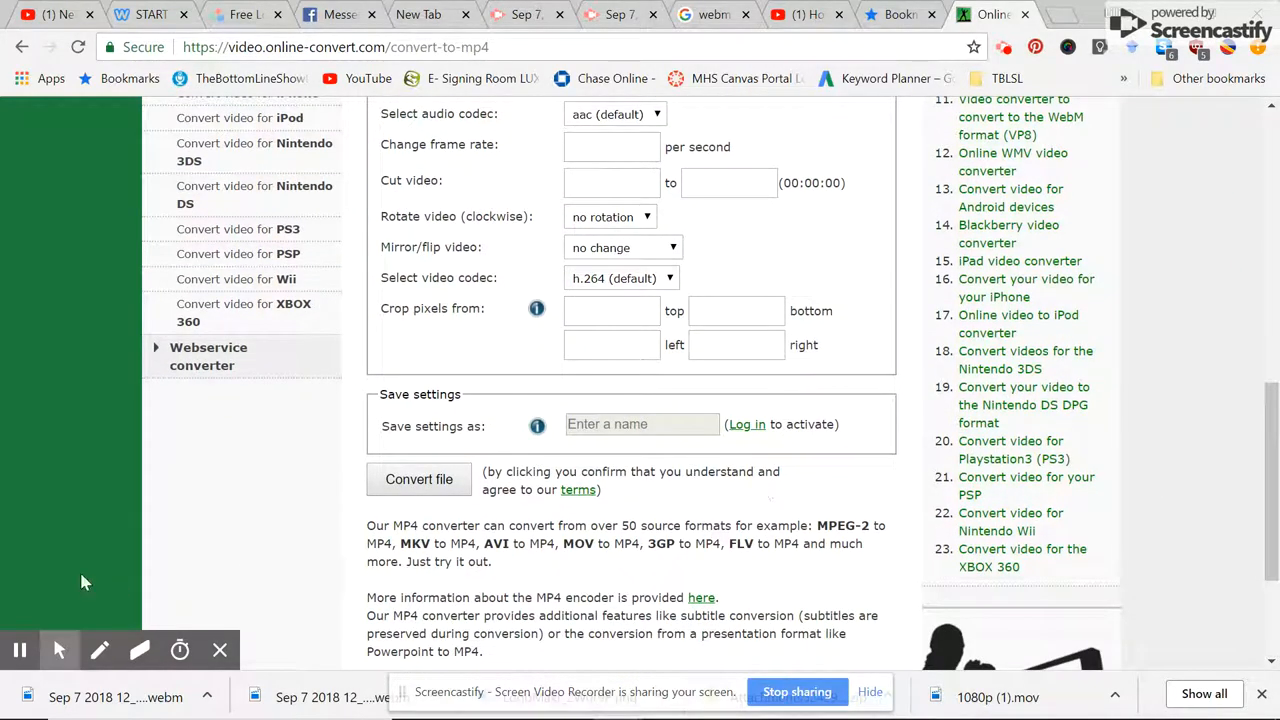
# Submit the WebM for conversion and follow the upload progress.
pyautogui.click(418, 480)
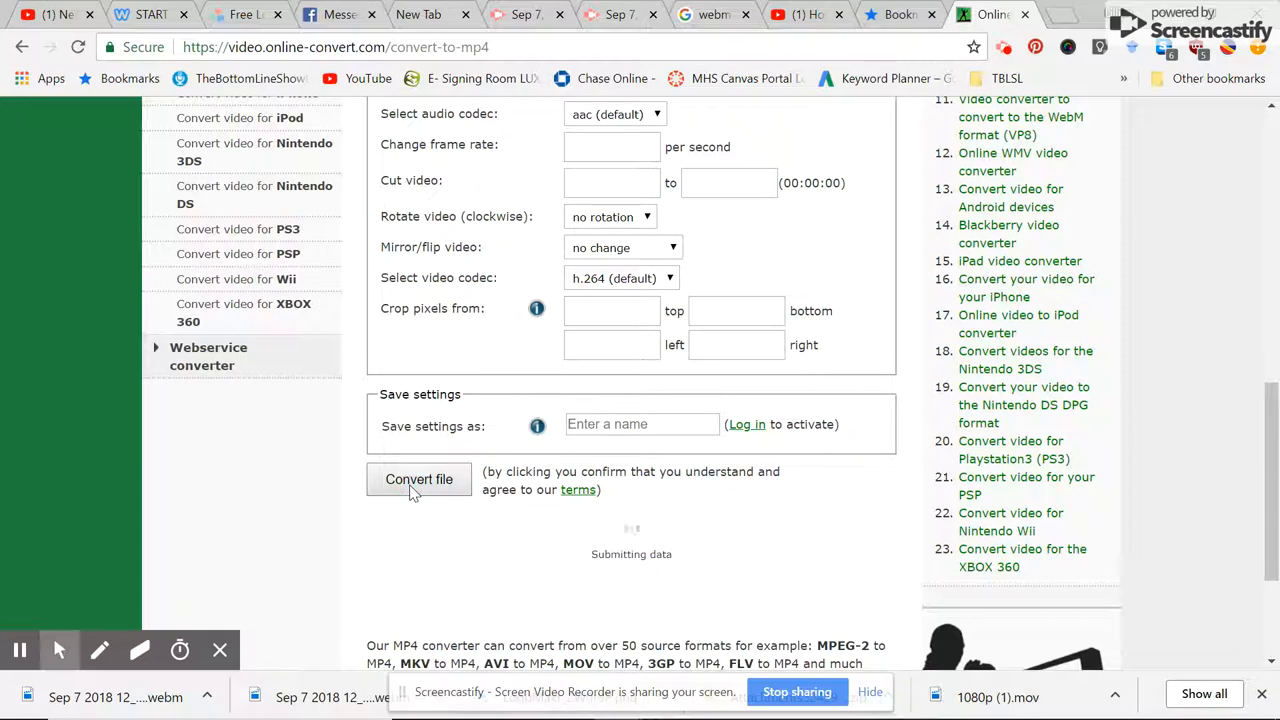
pyautogui.click(420, 480)
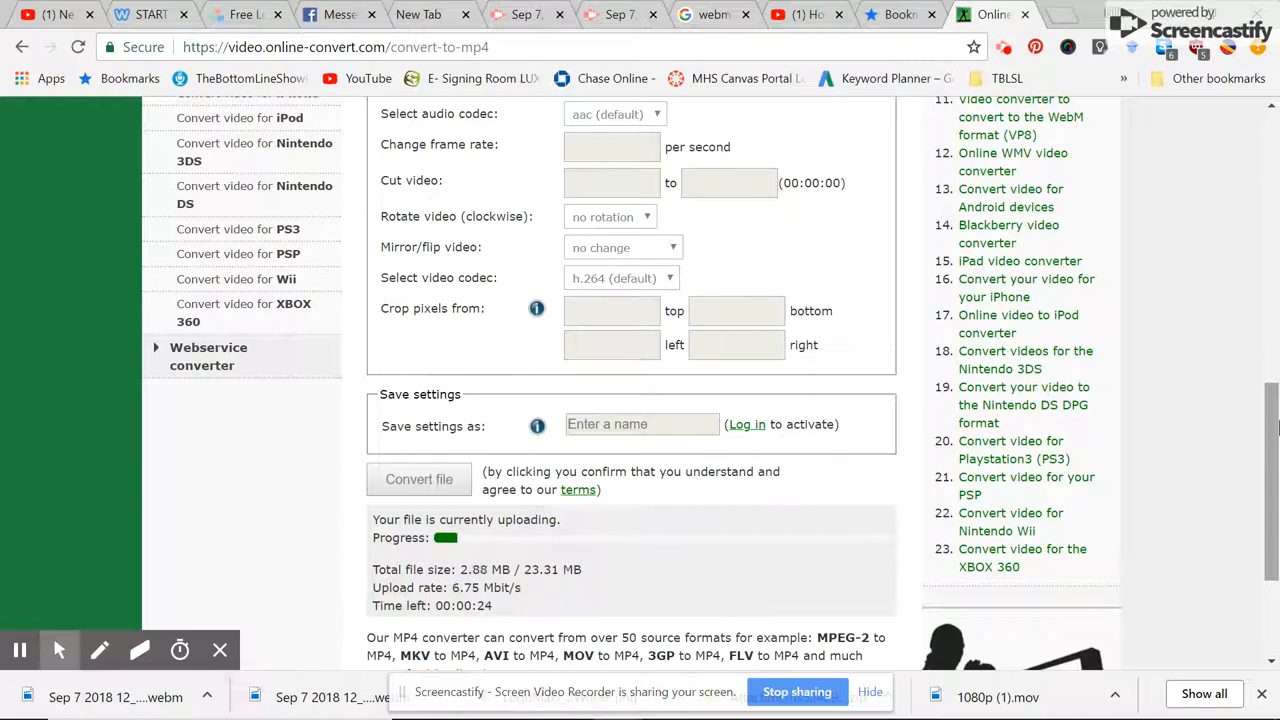
pyautogui.scroll(-3)
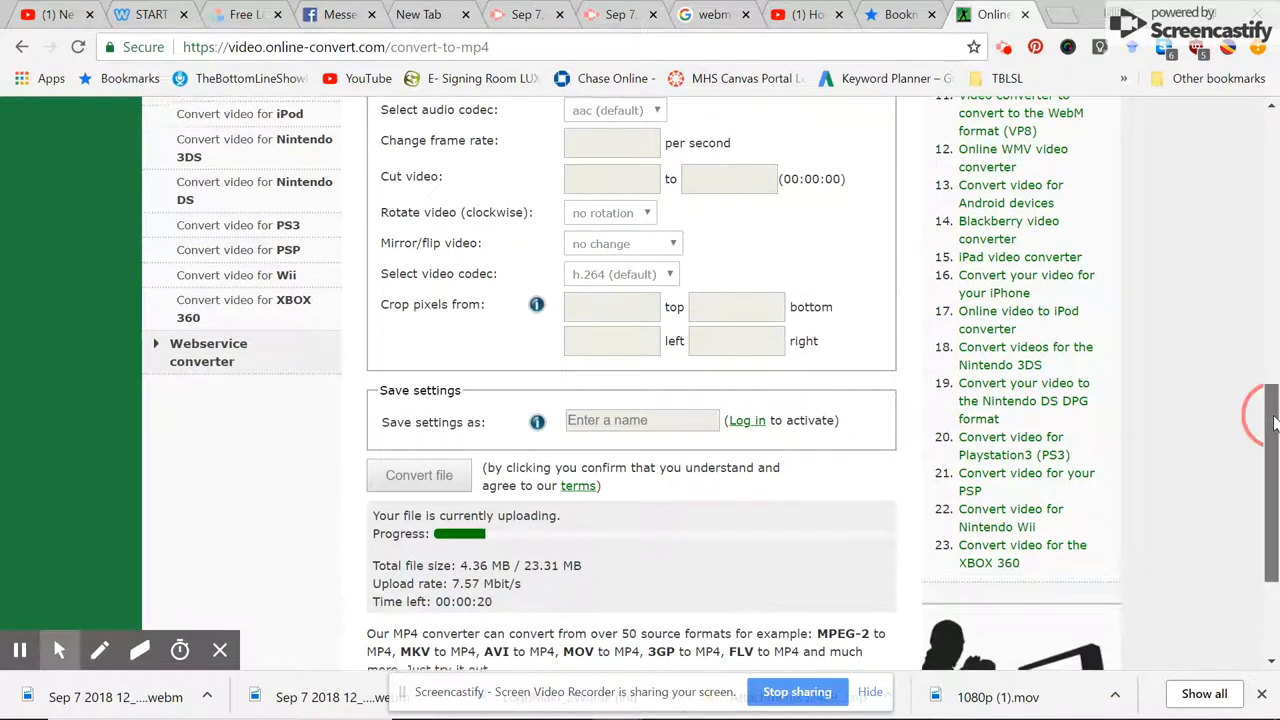
pyautogui.scroll(-3)
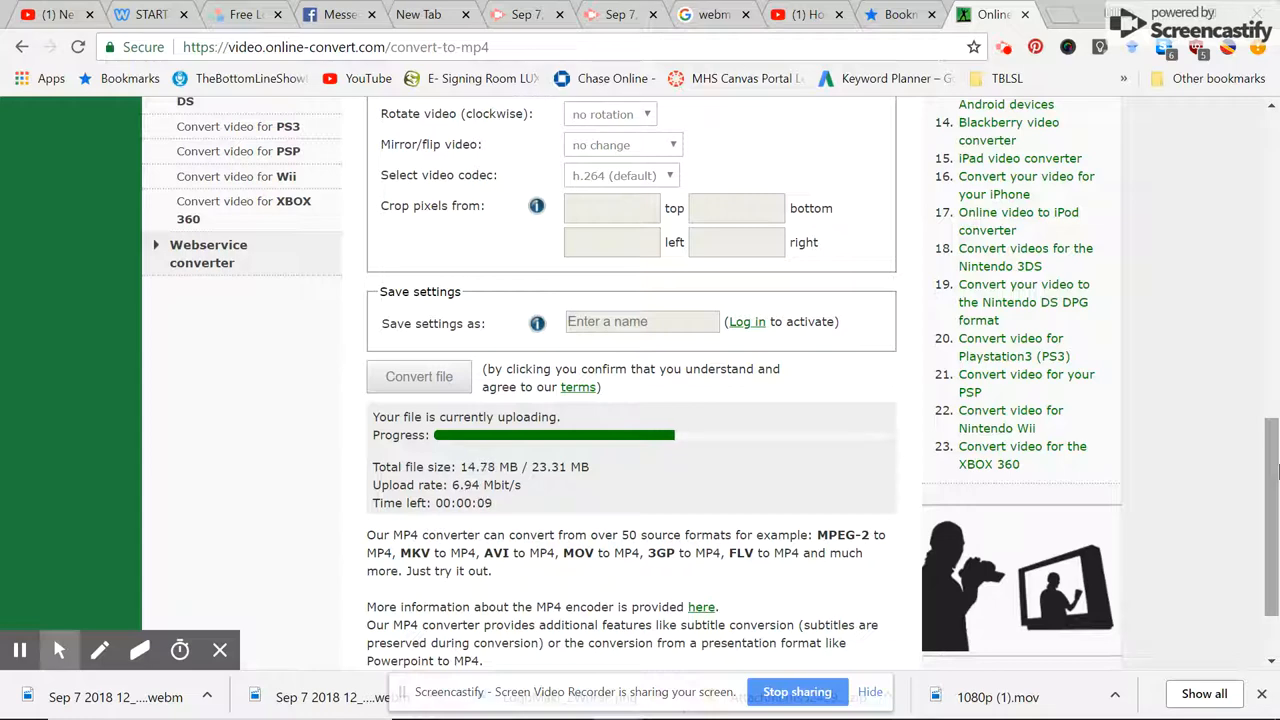
pyautogui.scroll(-3)
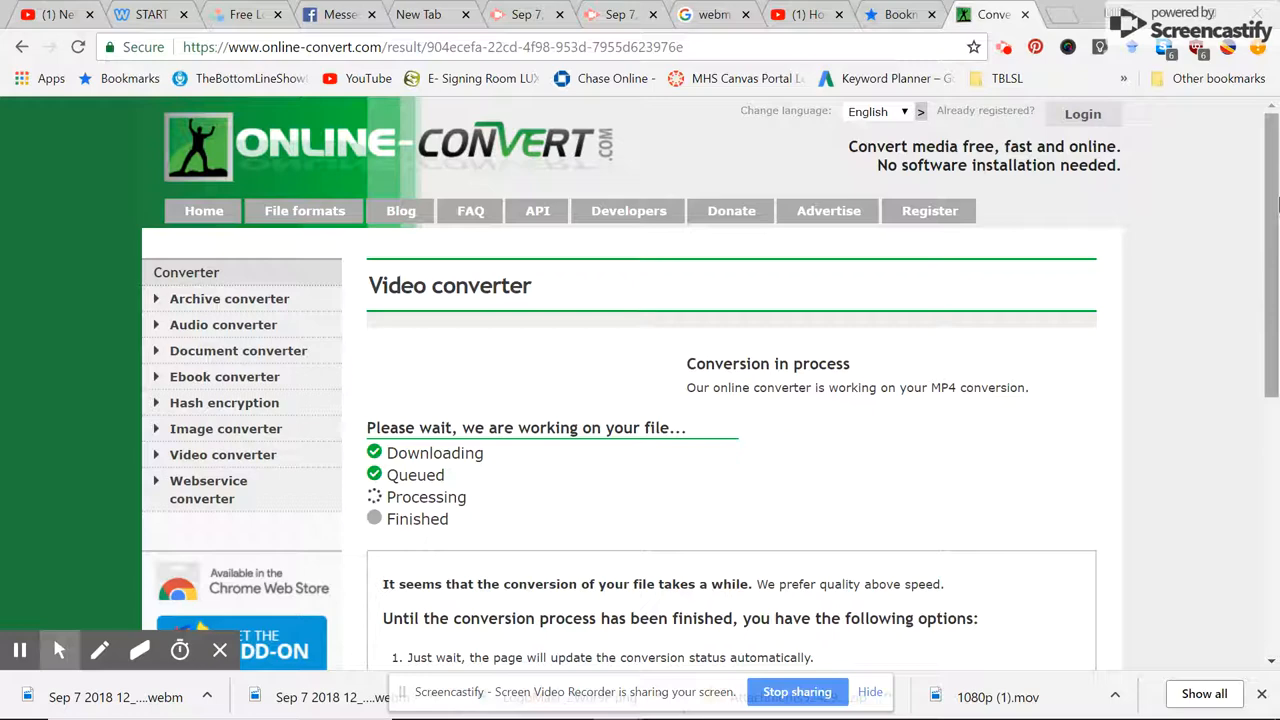
# Wait on the status page until the 16.84 MB MP4 conversion completes.
pyautogui.scroll(-3)
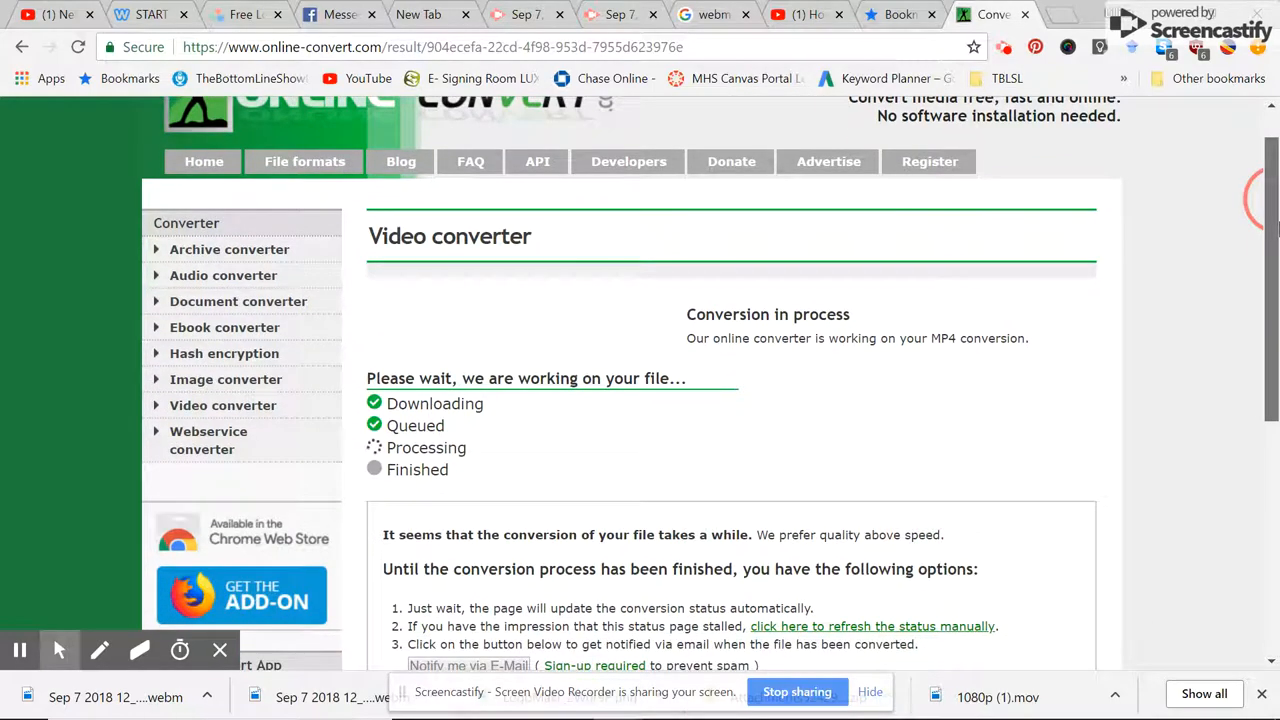
pyautogui.scroll(-3)
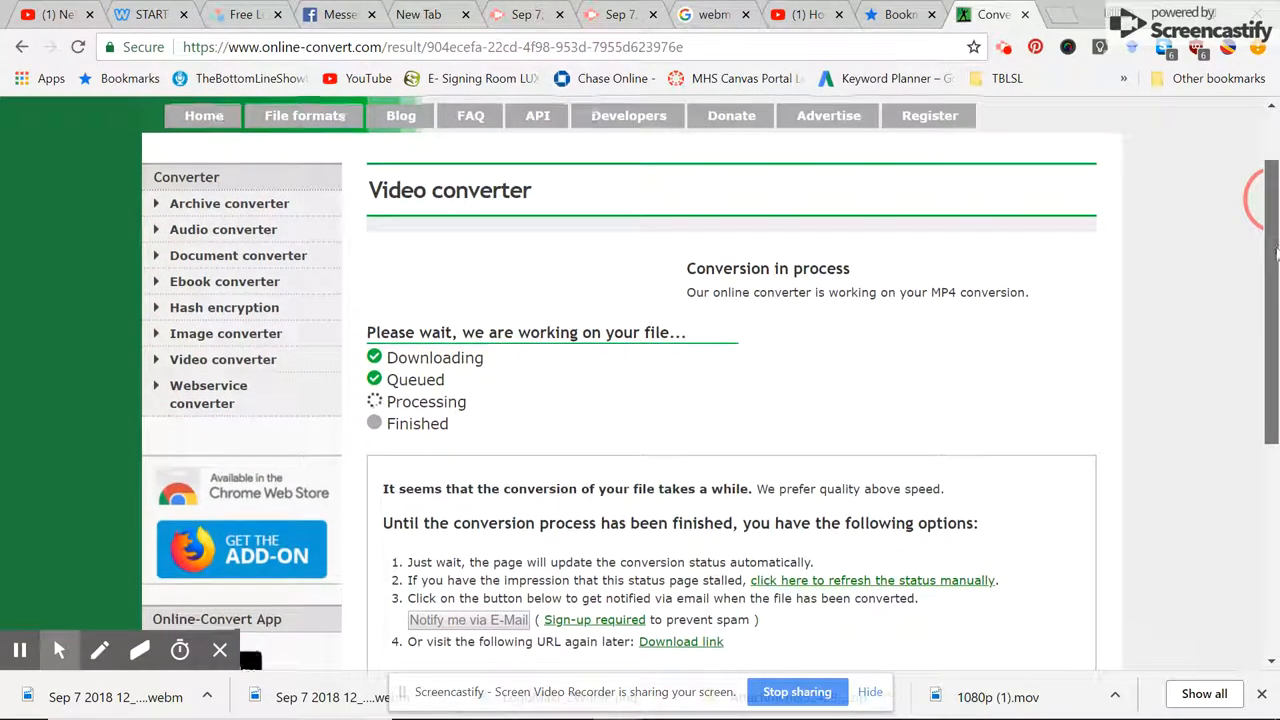
pyautogui.scroll(-3)
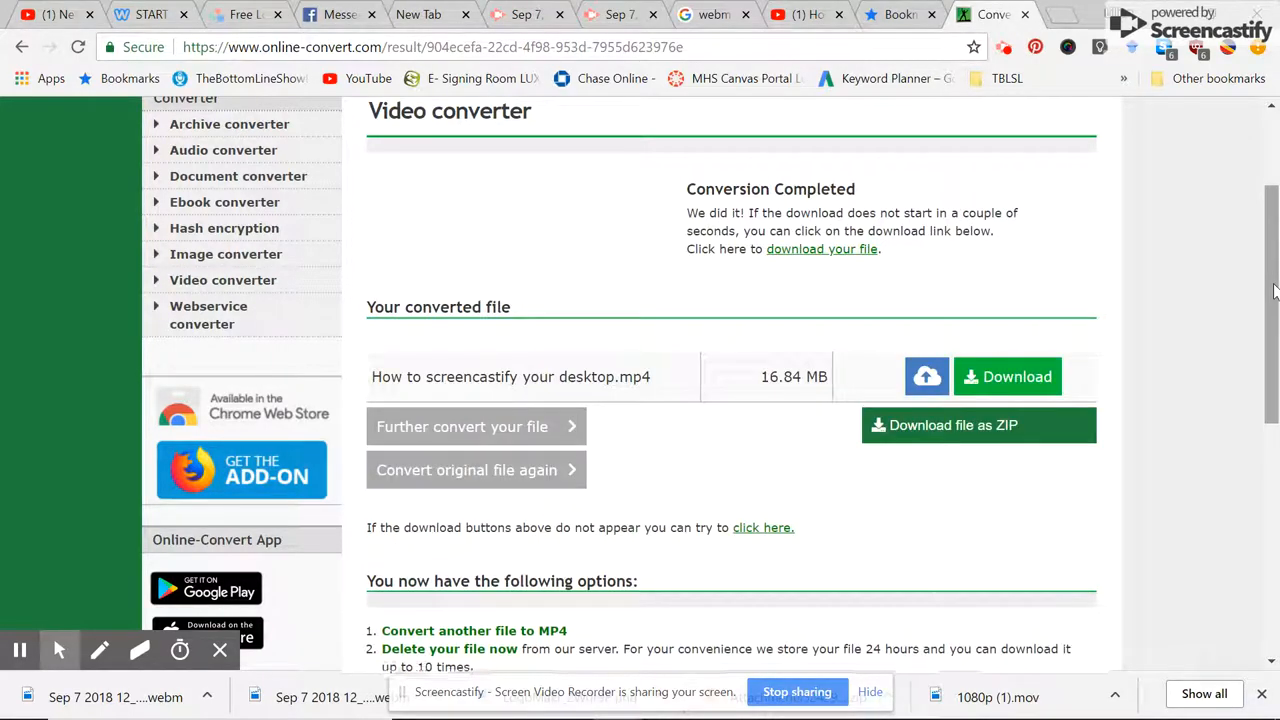
# Let the browser start downloading the converted 16.84 MB MP4.
pyautogui.scroll(-3)
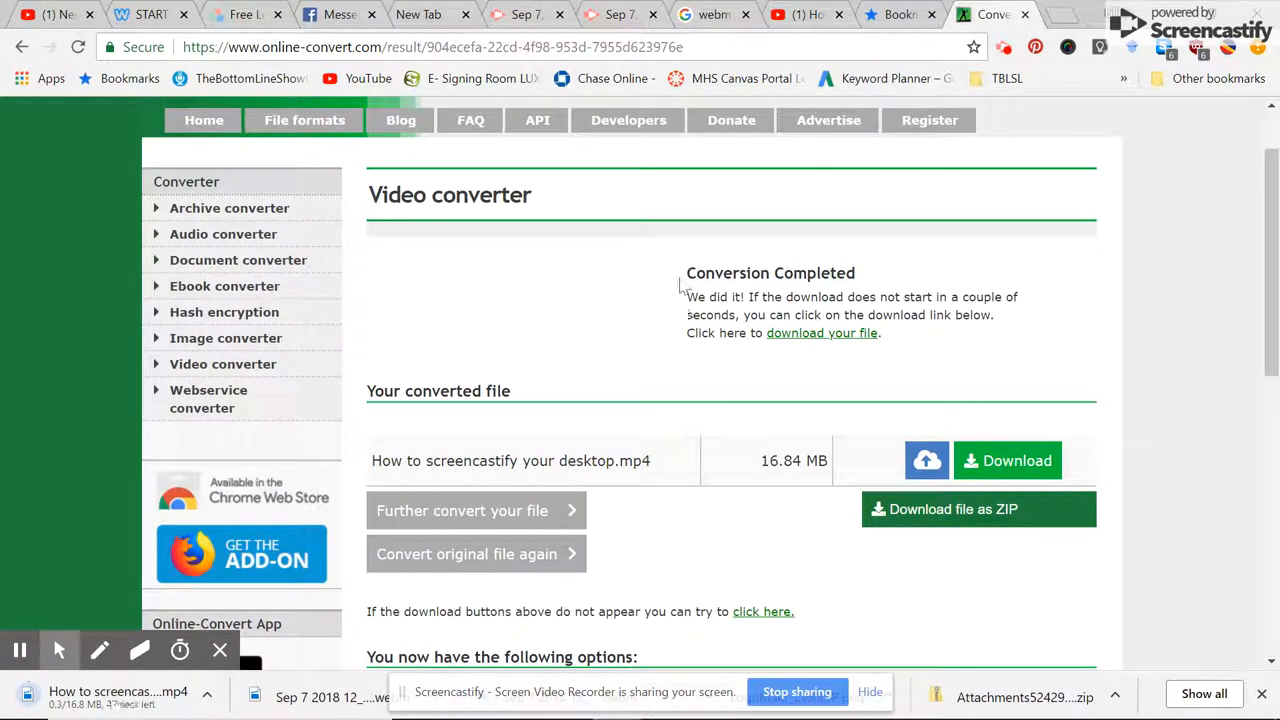
pyautogui.moveTo(866, 278)
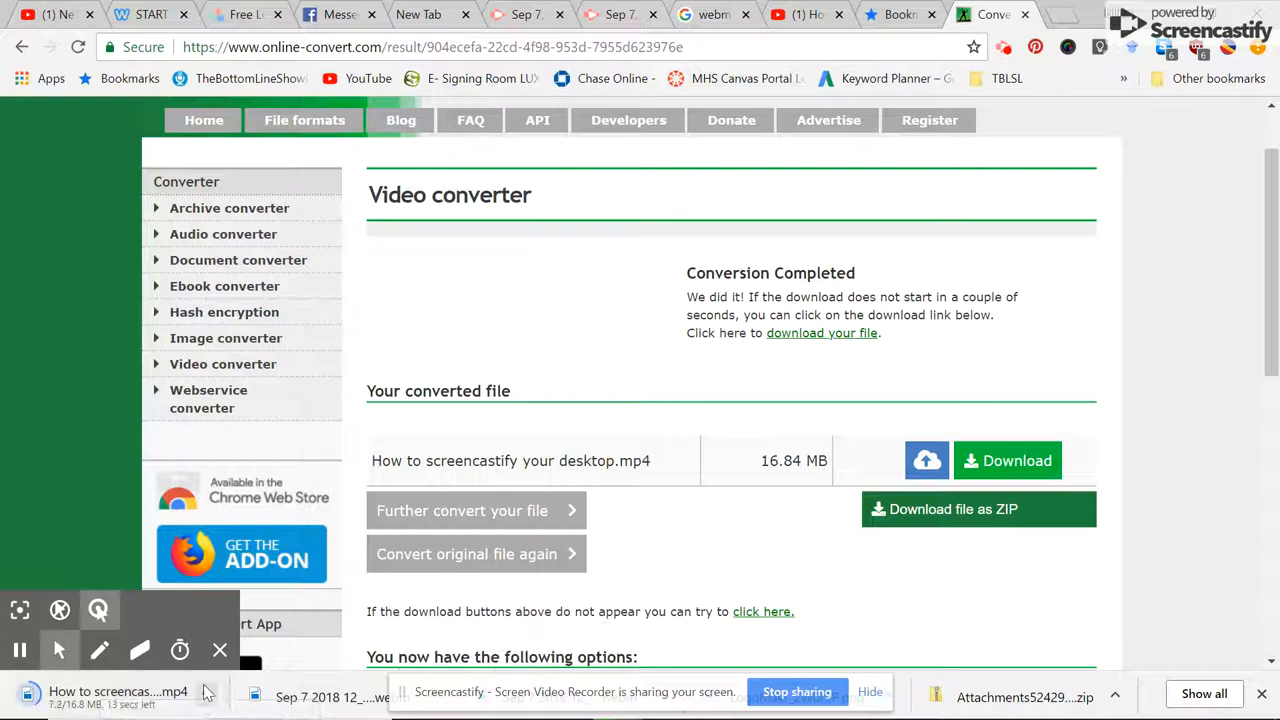
pyautogui.moveTo(180, 650)
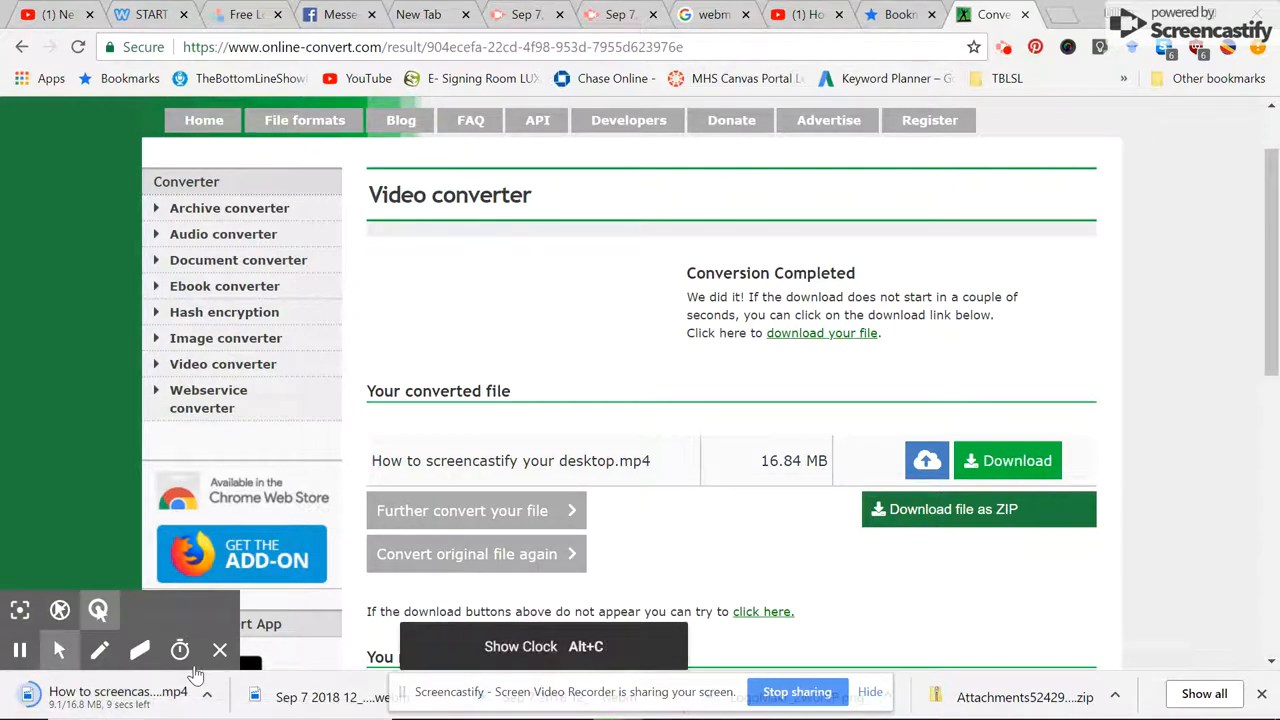